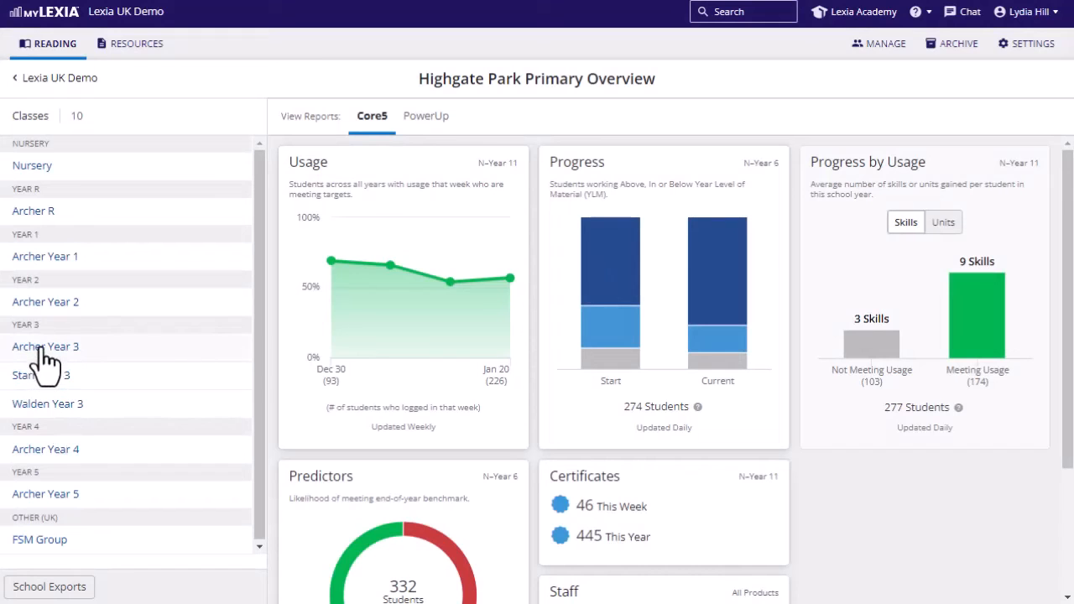
Open the Archer Year 3 class from the school's Classes list
left_click(46, 346)
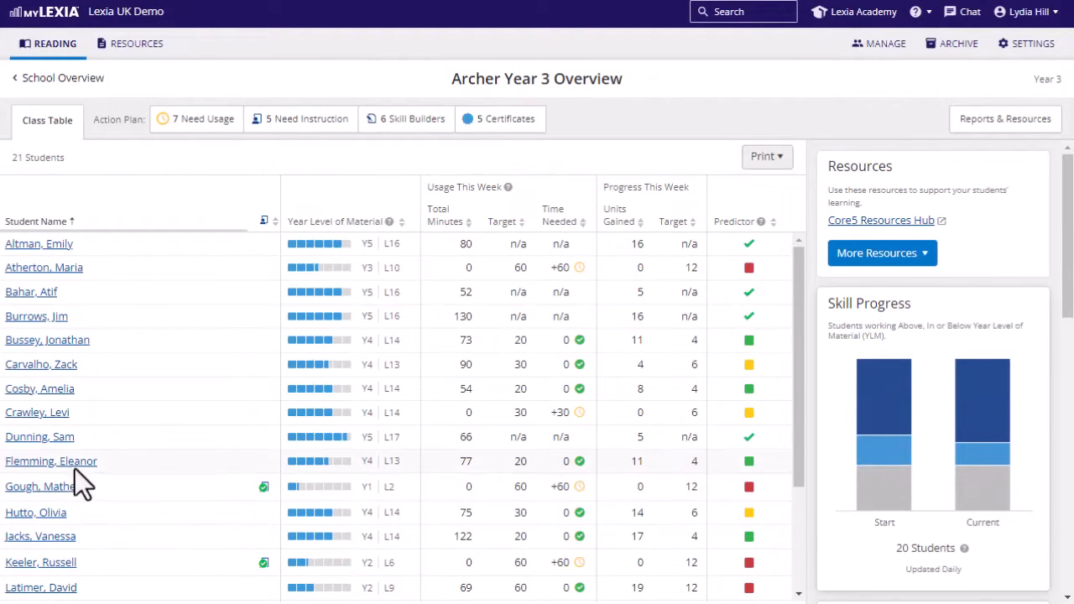
left_click(40, 388)
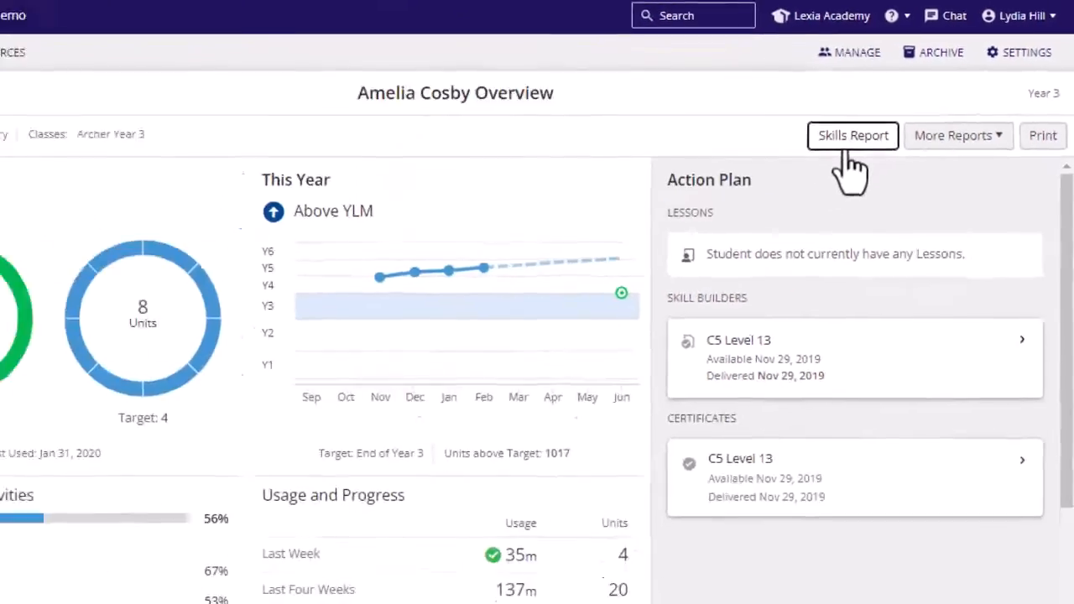
left_click(852, 135)
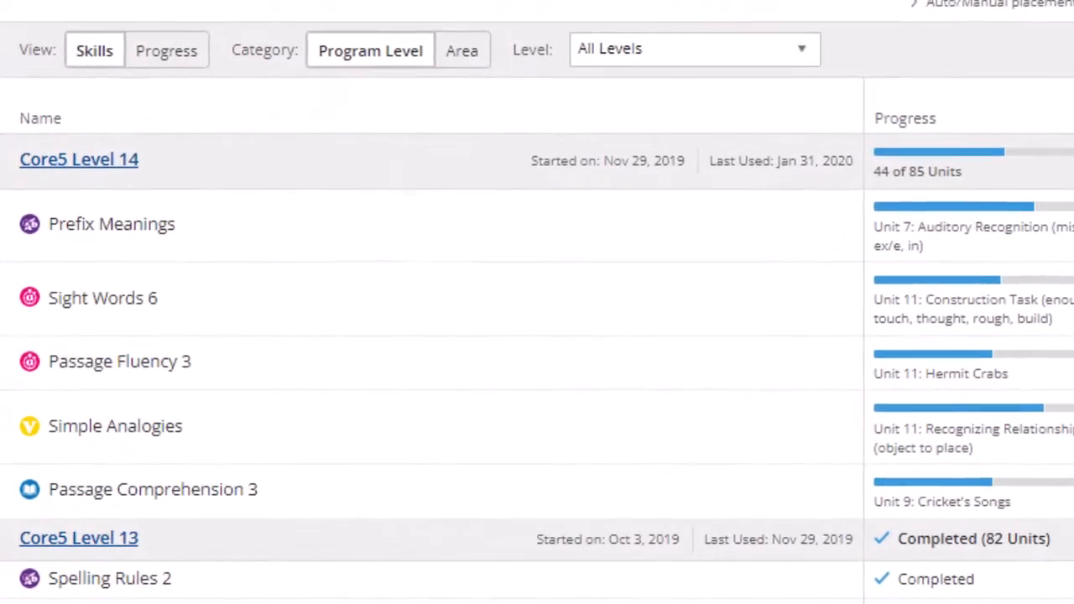
left_click(166, 51)
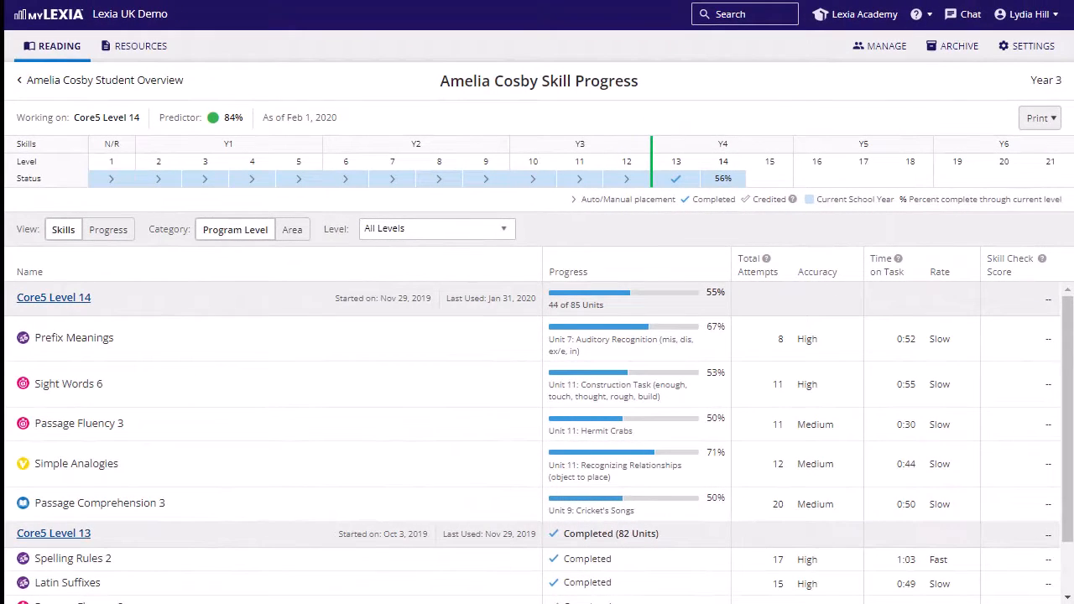
mouse_move(88, 327)
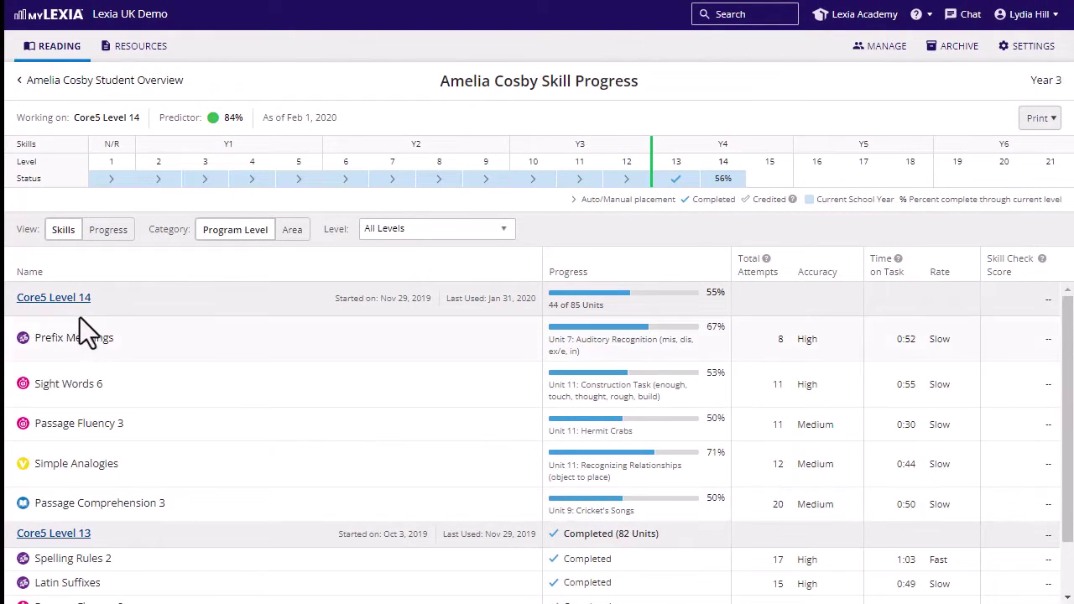
Open the Core5 Level 14 detailed skills list and view units by activity and date
left_click(54, 297)
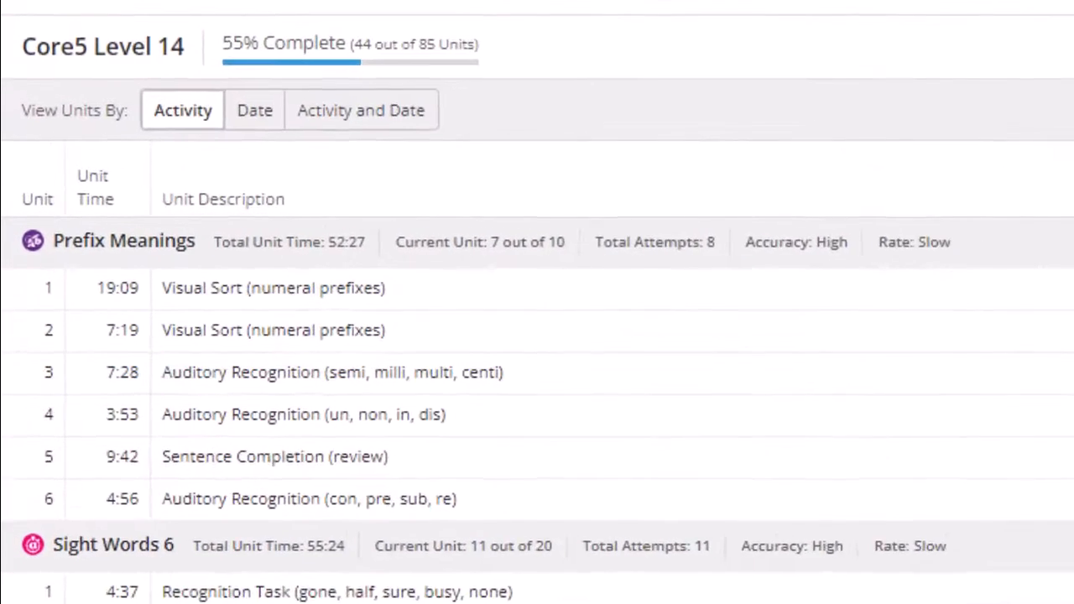
scroll("down", 3)
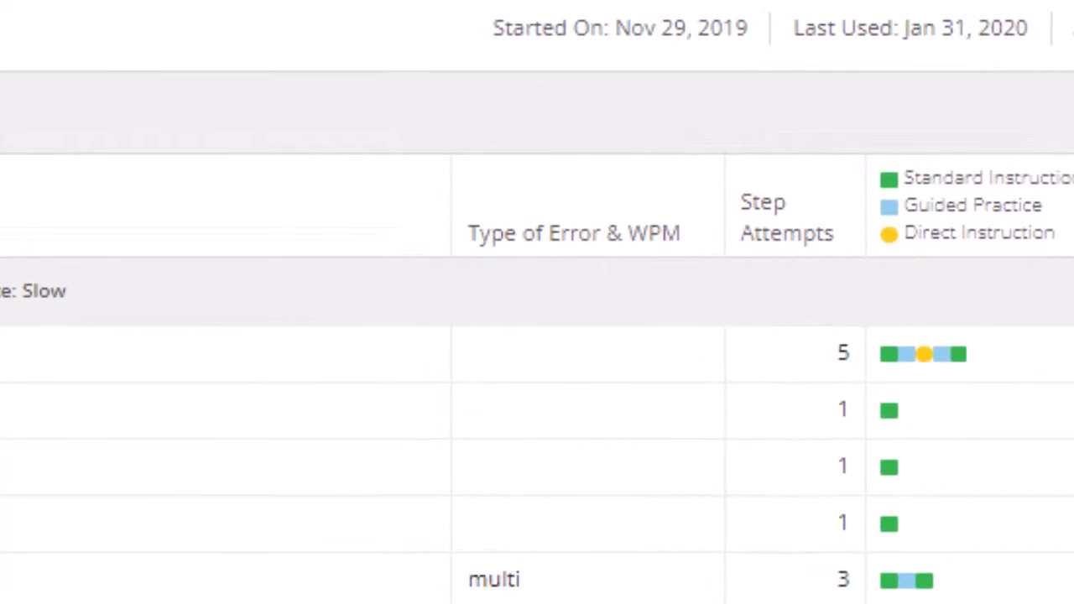
scroll("down", 3)
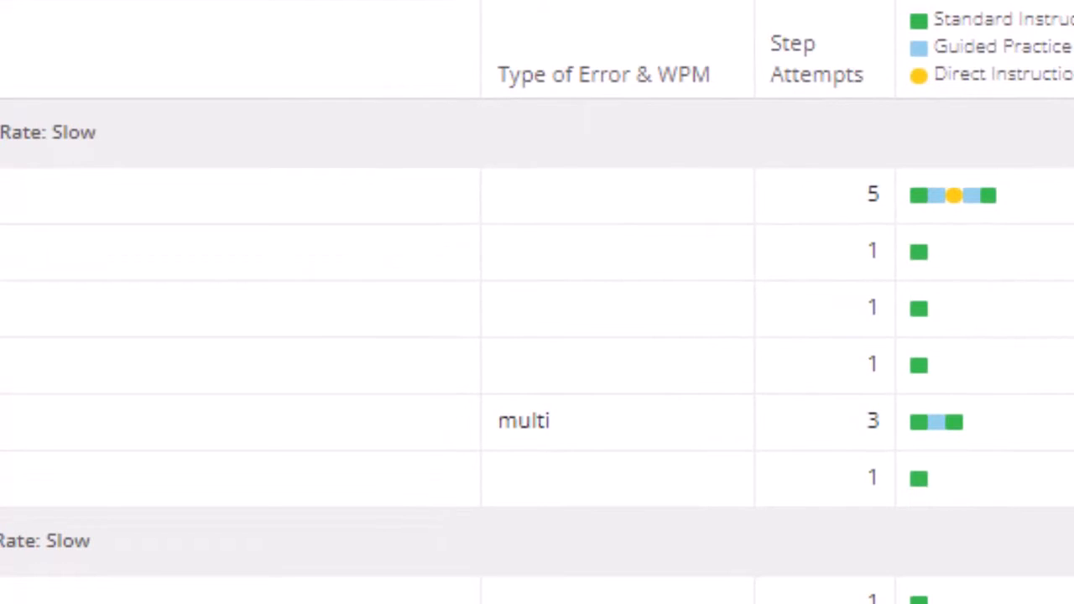
scroll("up", 3)
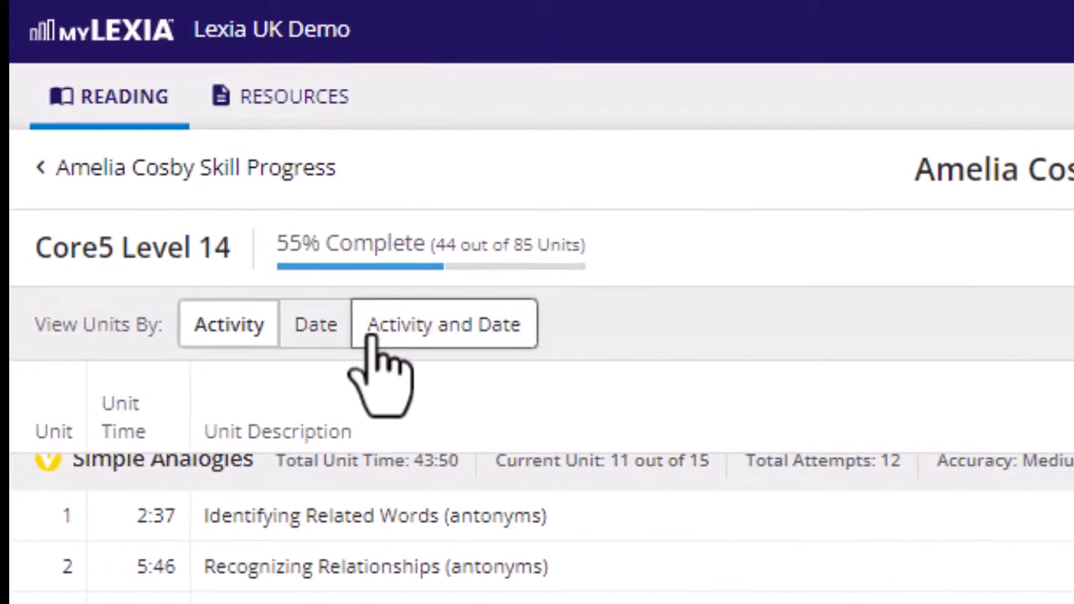
left_click(442, 324)
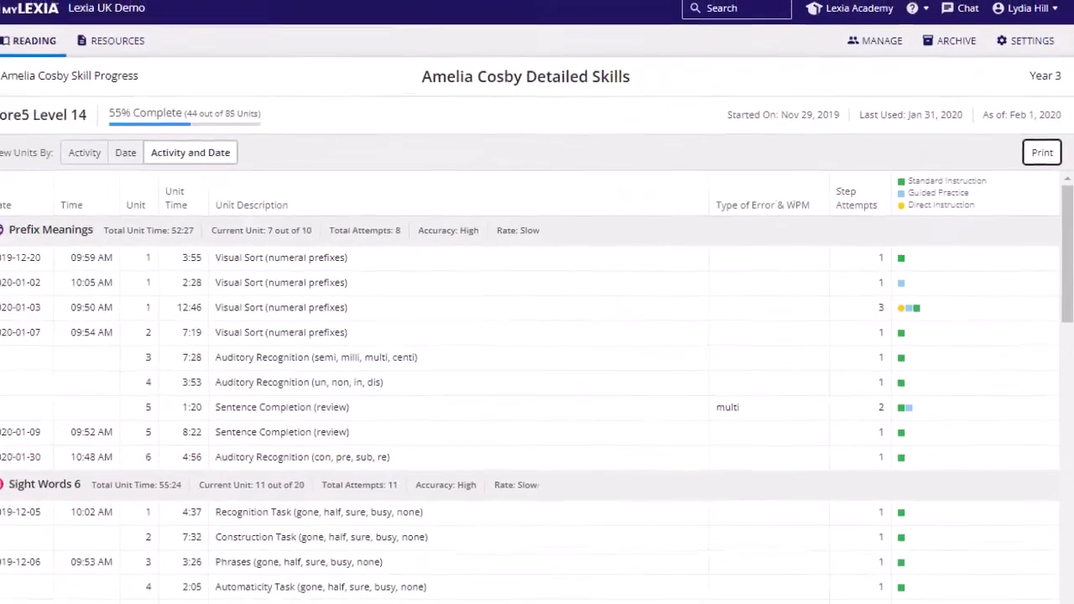
Print the detailed skills report to a PDF preview and scroll through it
left_click(1041, 152)
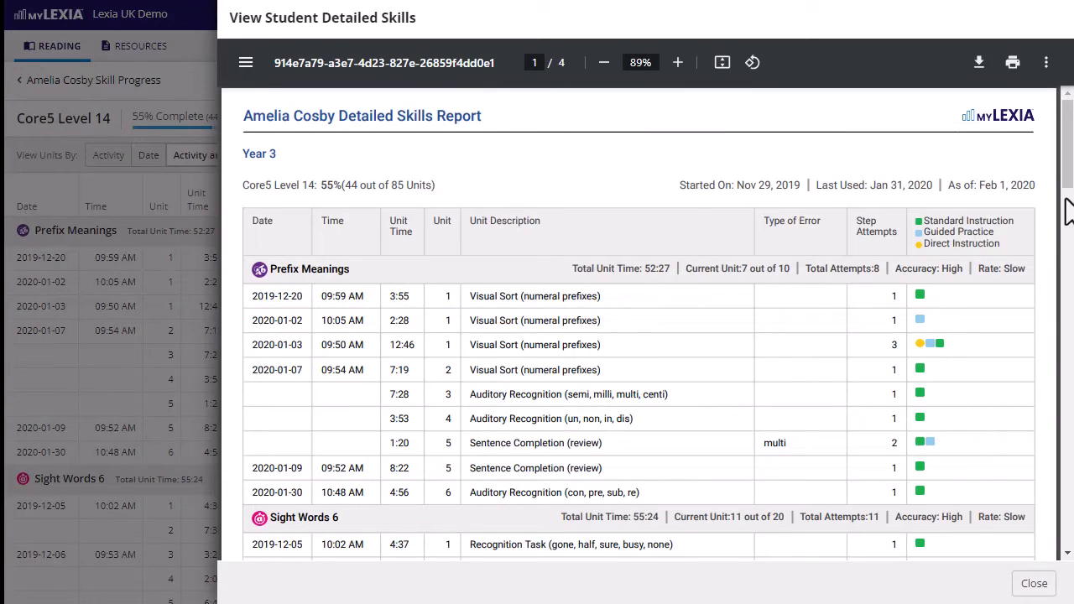
scroll("down", 3)
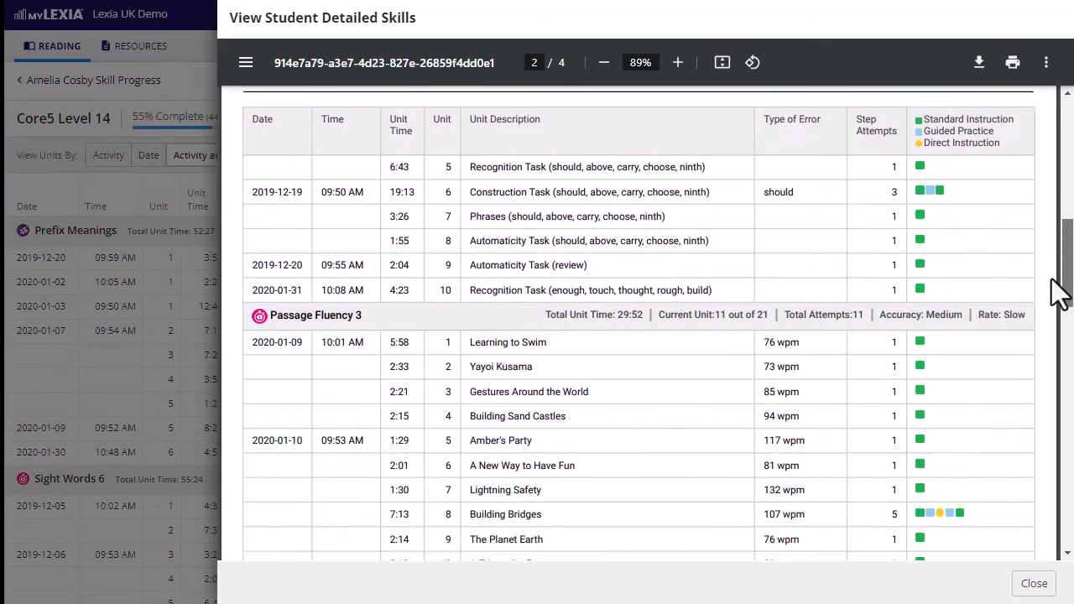